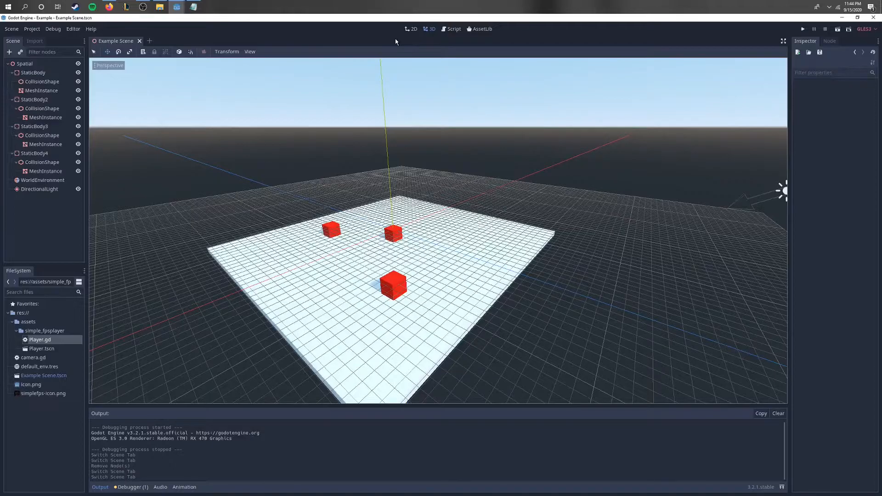
mouse_move(392, 41)
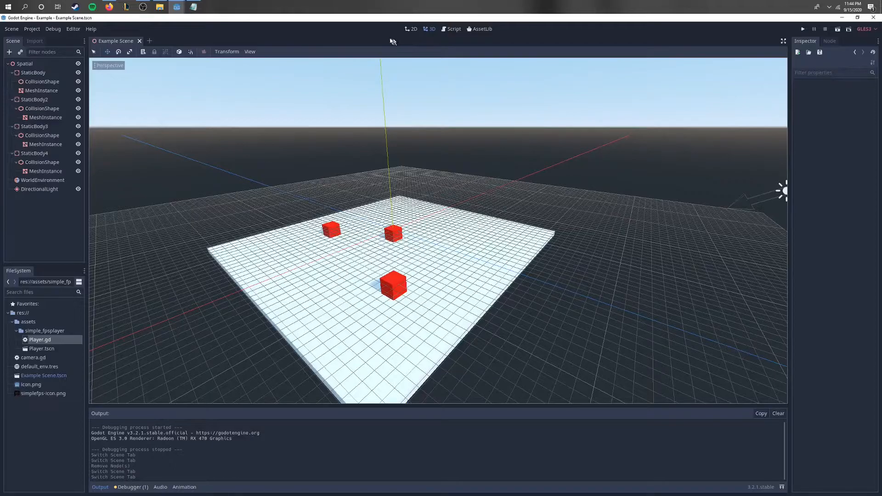
mouse_move(348, 231)
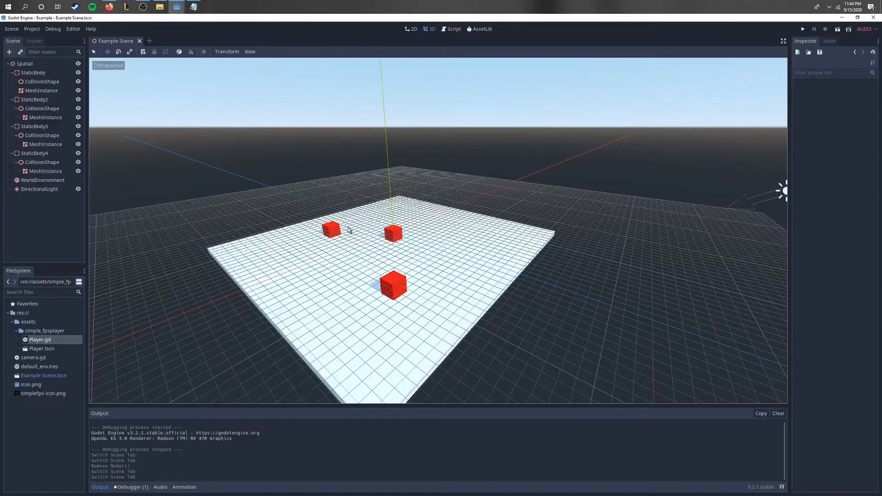
- In AssetLib, view the SimpleFirstPerson asset's details (version 1.0.3), then close them
click(479, 29)
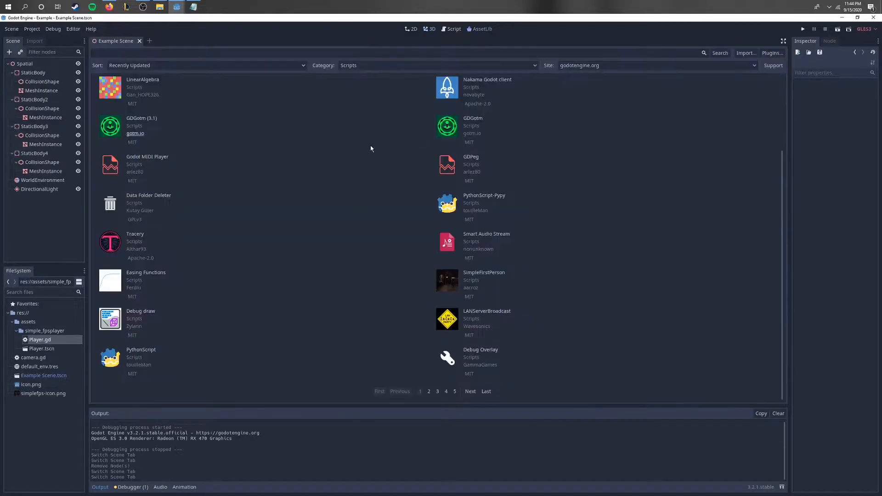
mouse_move(491, 280)
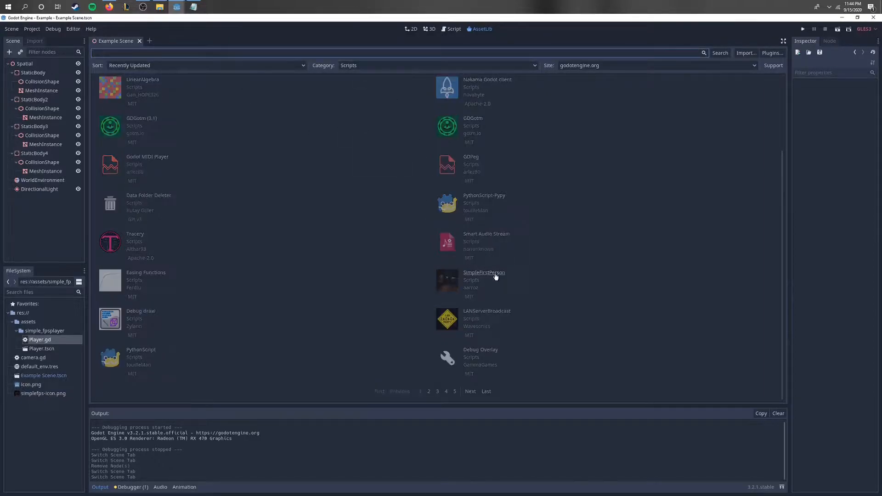
click(483, 273)
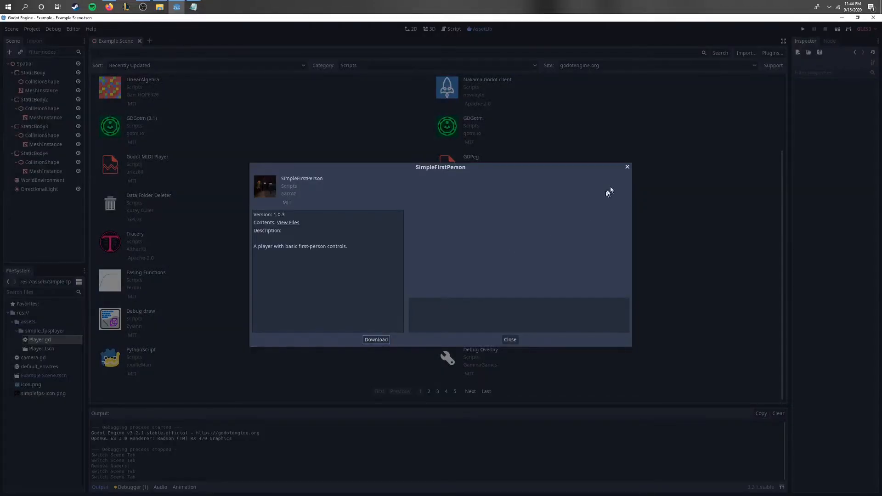
click(509, 339)
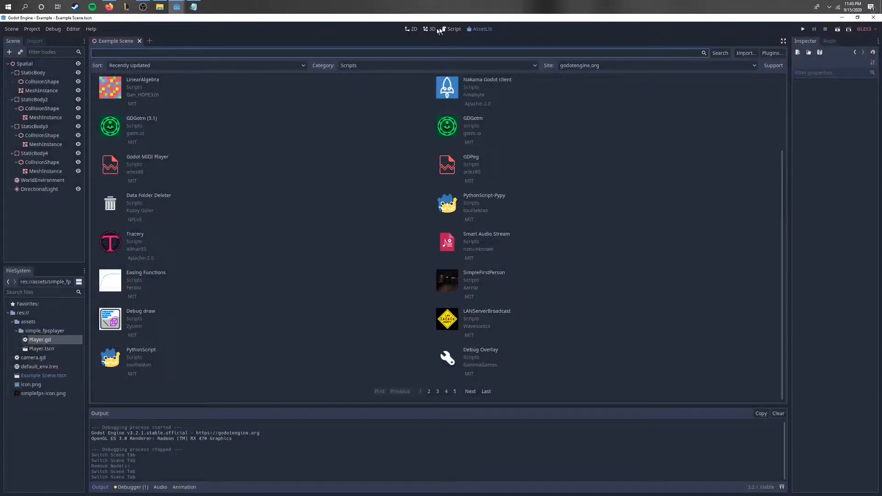
- Return to the 3D view and re-expand the assets folder to show Player.gd and Player.tscn
click(429, 28)
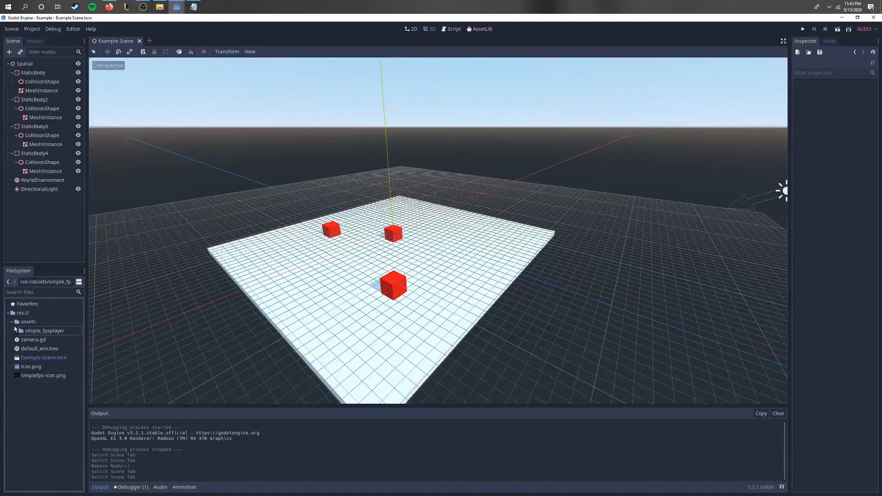
click(10, 321)
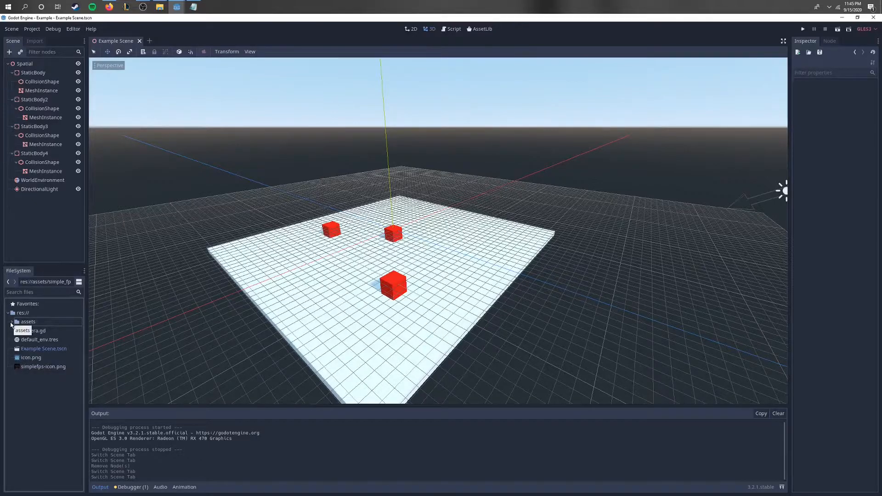
click(10, 322)
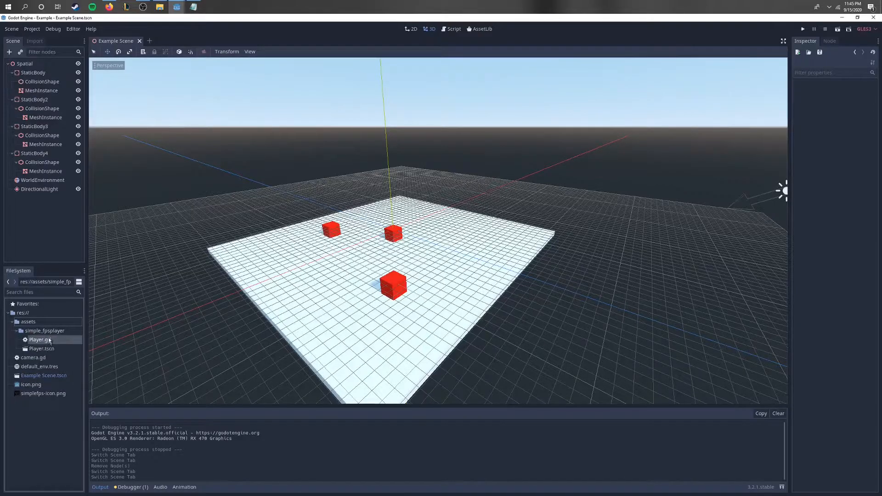
mouse_move(39, 340)
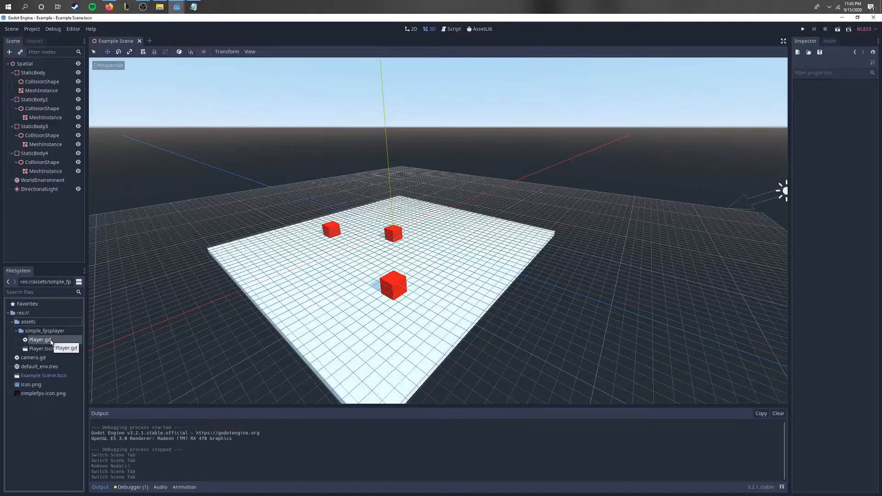
- Review Player.gd's first-person movement code, then go back to the 3D scene
double_click(41, 339)
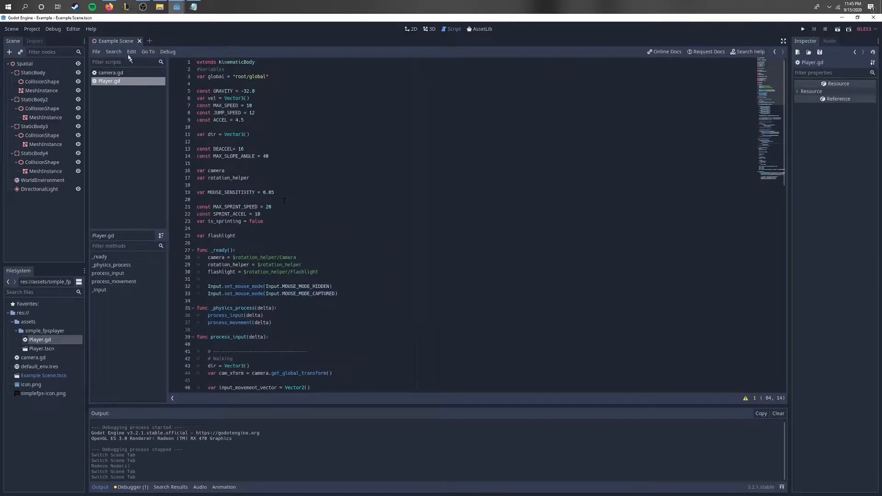
click(431, 28)
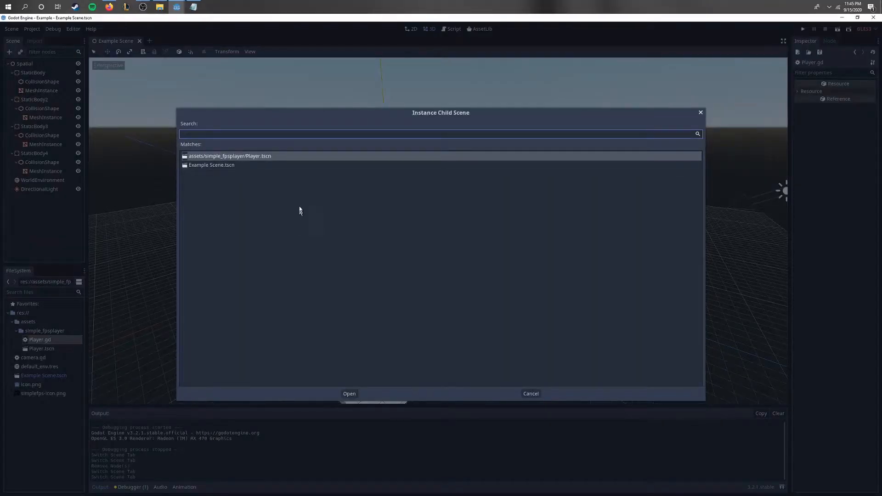
- Instance Player.tscn under Spatial and run the project to test it
click(349, 394)
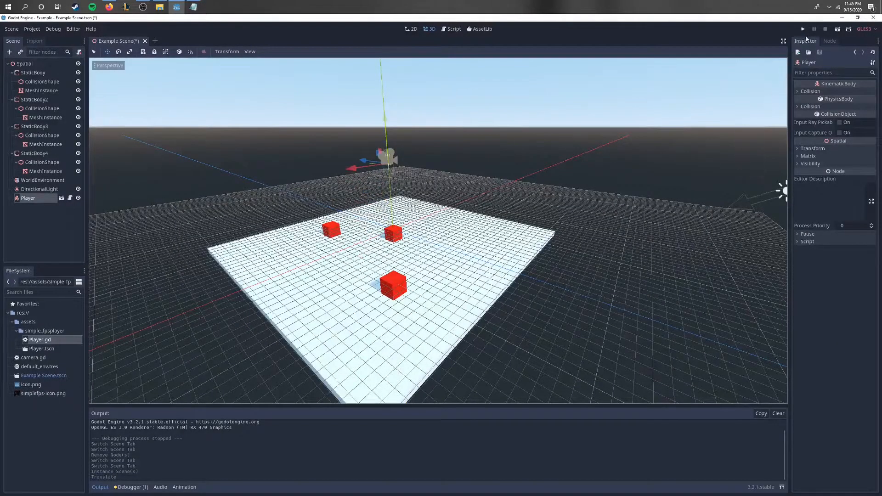
click(802, 29)
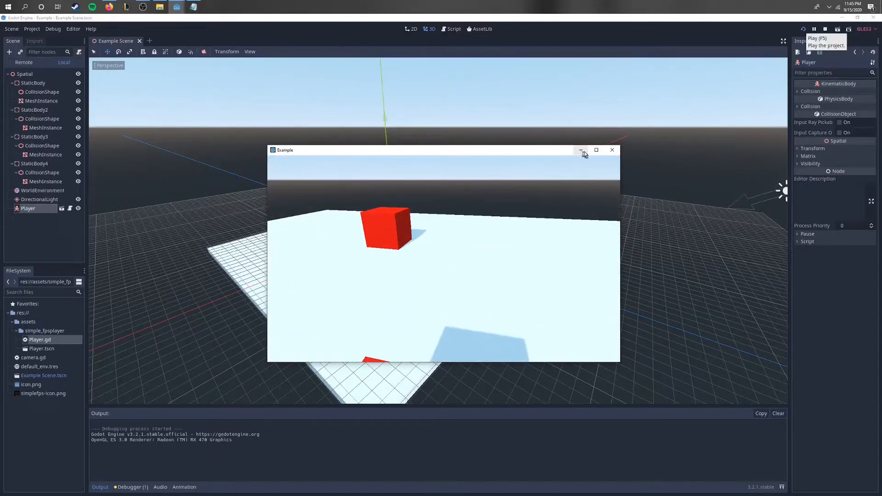
- Focus the game window to try the first-person movement controls
click(595, 149)
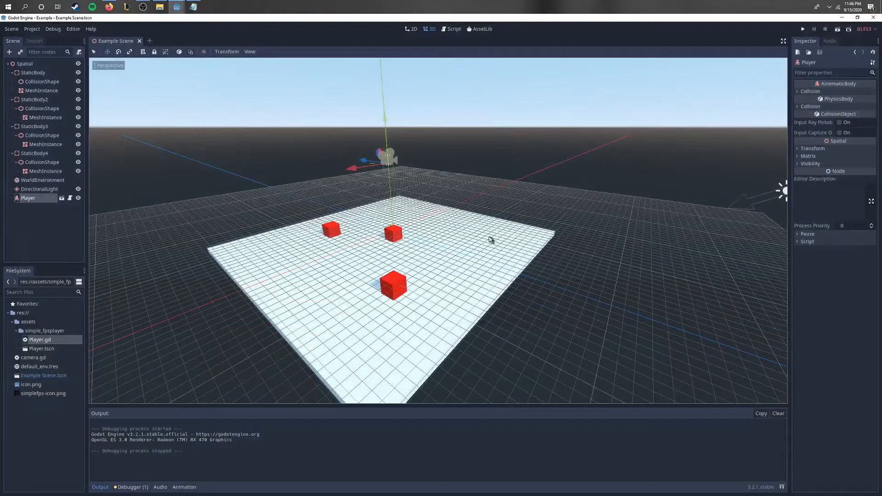
mouse_move(486, 237)
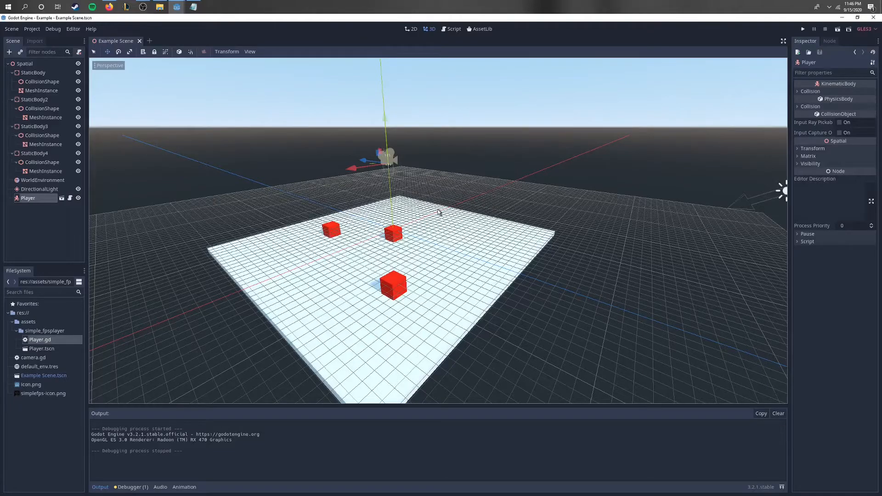
mouse_move(430, 215)
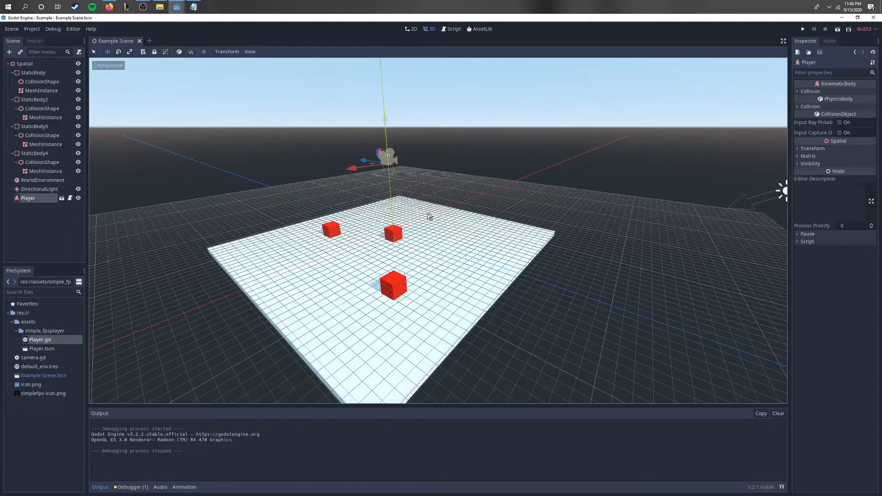
- Review the KEY_W, KEY_S, KEY_A and KEY_D checks in Player.gd's walking code, then return to 3D
click(451, 29)
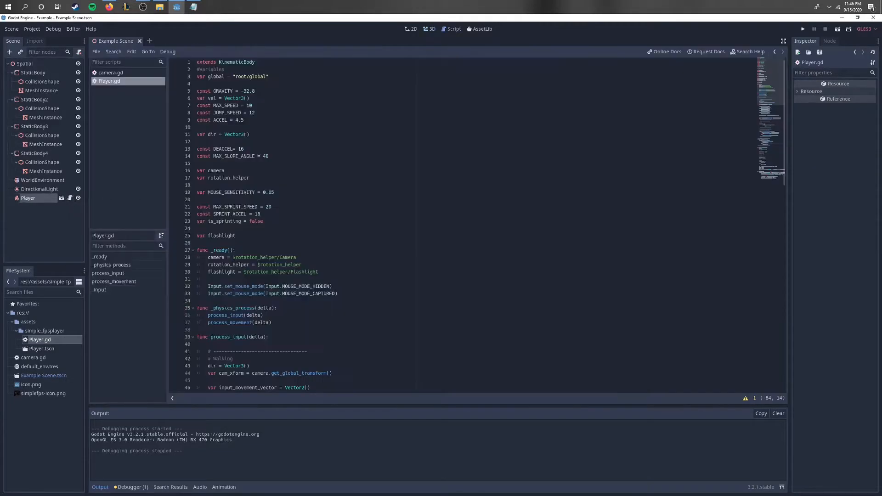
scroll(down, 3)
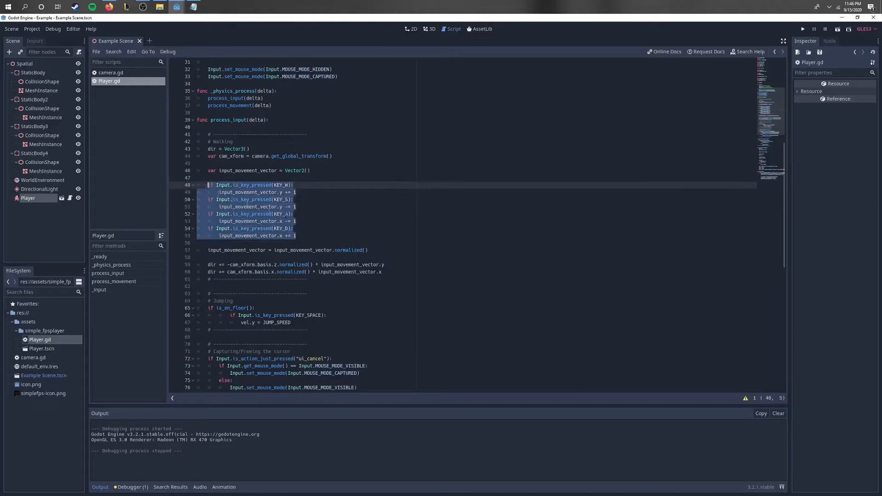
click(292, 229)
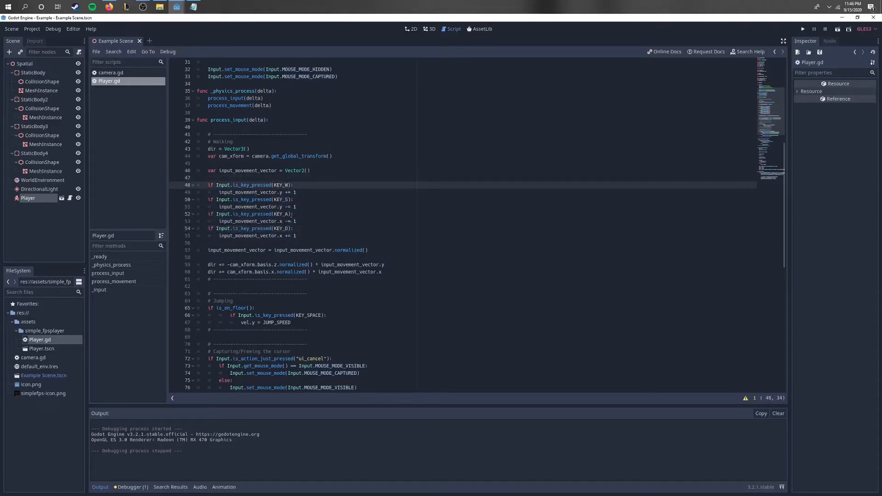
scroll(down, 3)
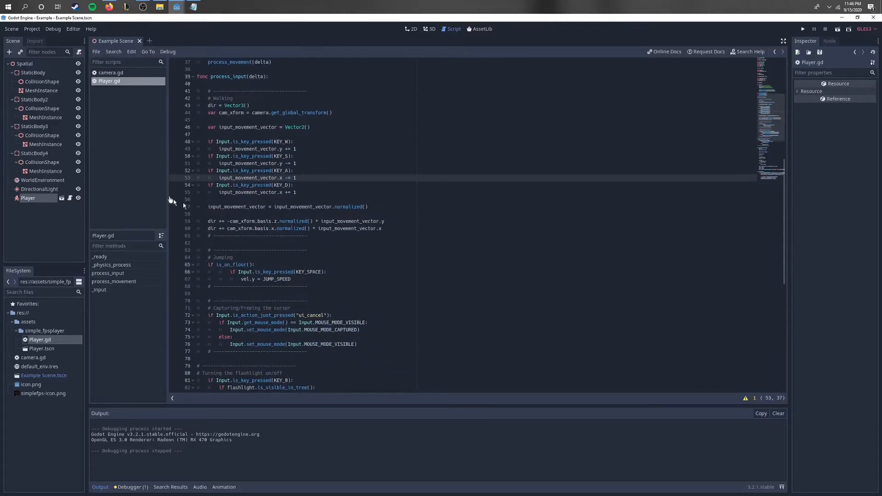
click(429, 28)
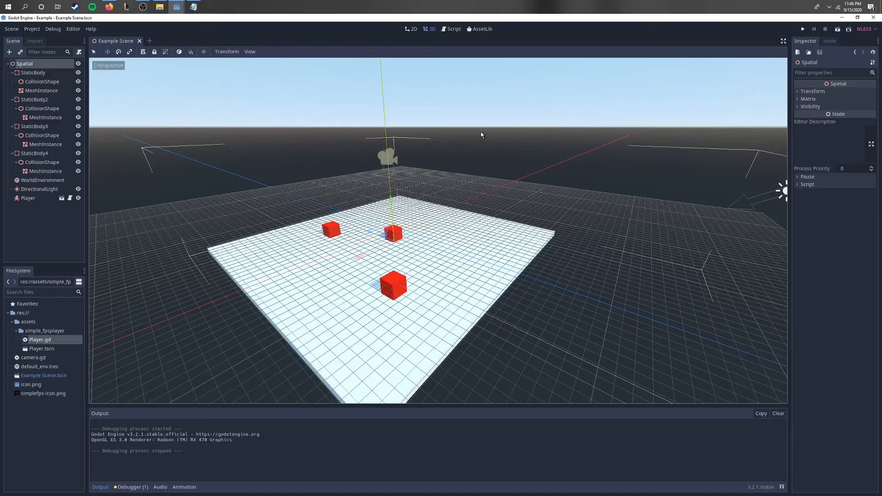
mouse_move(163, 226)
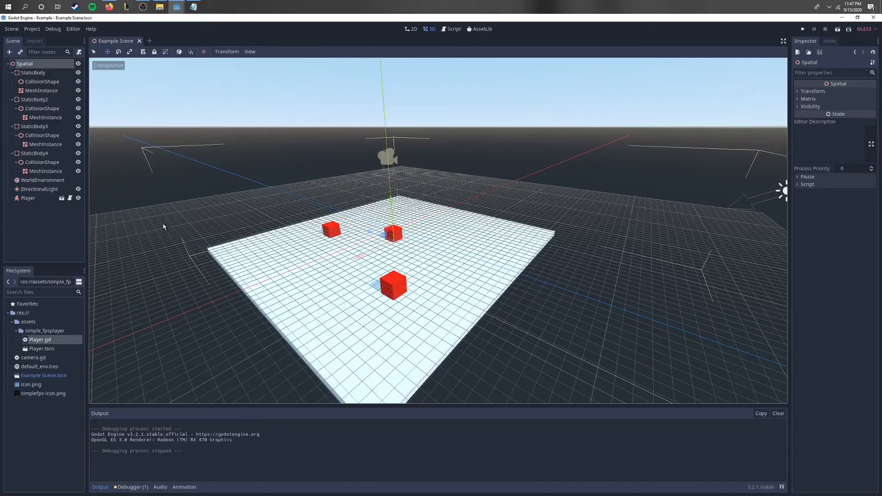